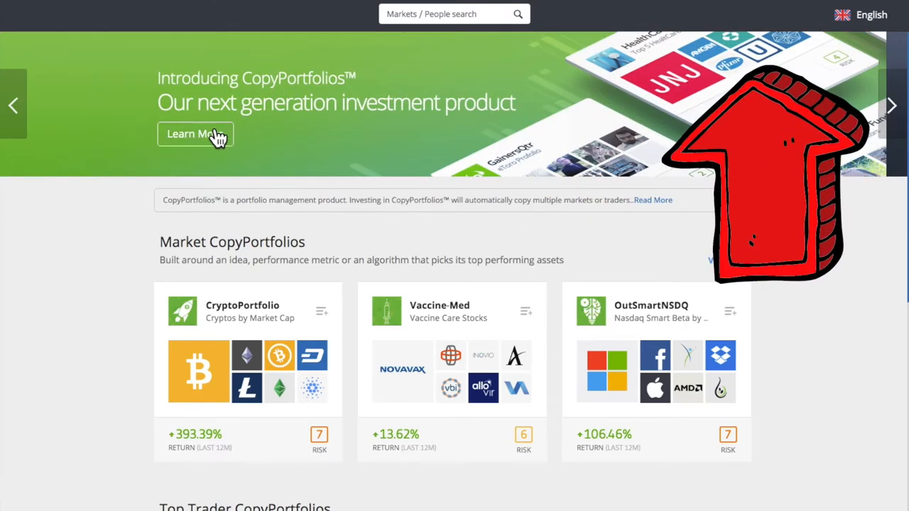
mouse_move(133, 102)
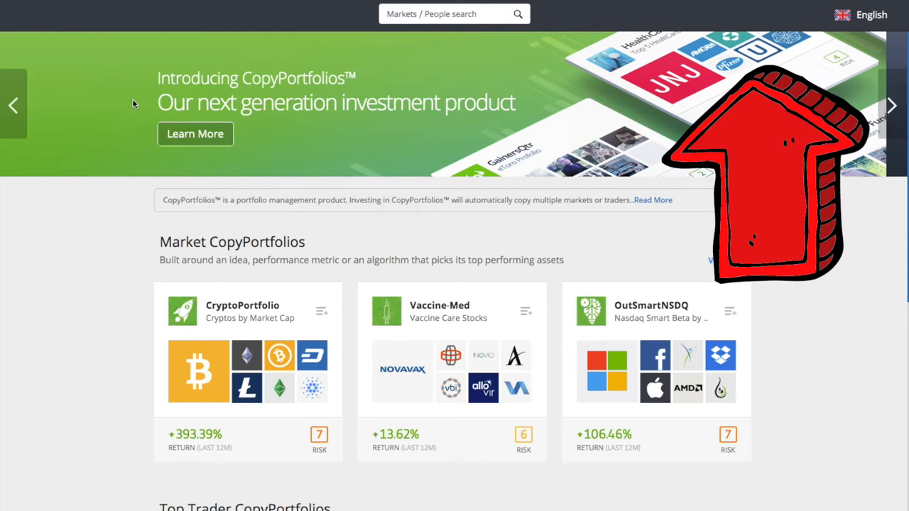
Follow the Learn More link on the CopyPortfolios banner to its introduction page.
click(196, 133)
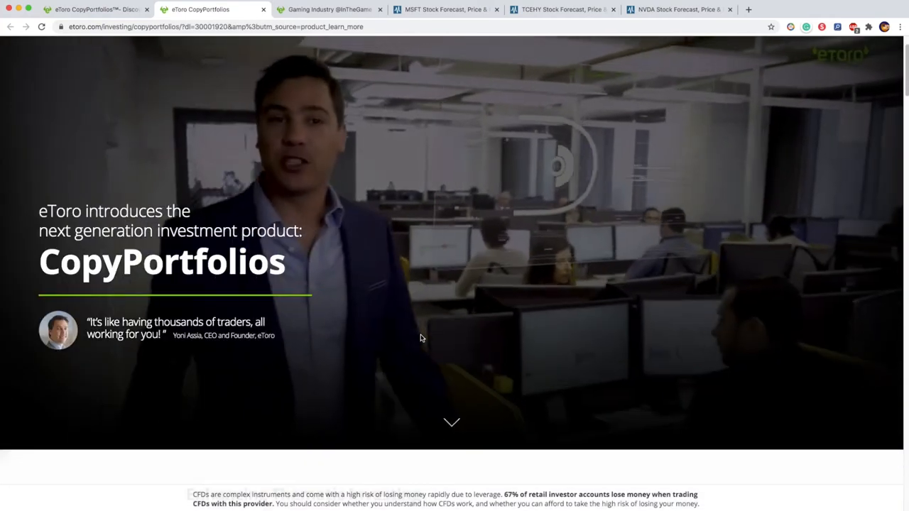
Read the Enhancing Thematic Investing section, then go back to the listing with the InTheGame card.
scroll(down, 3)
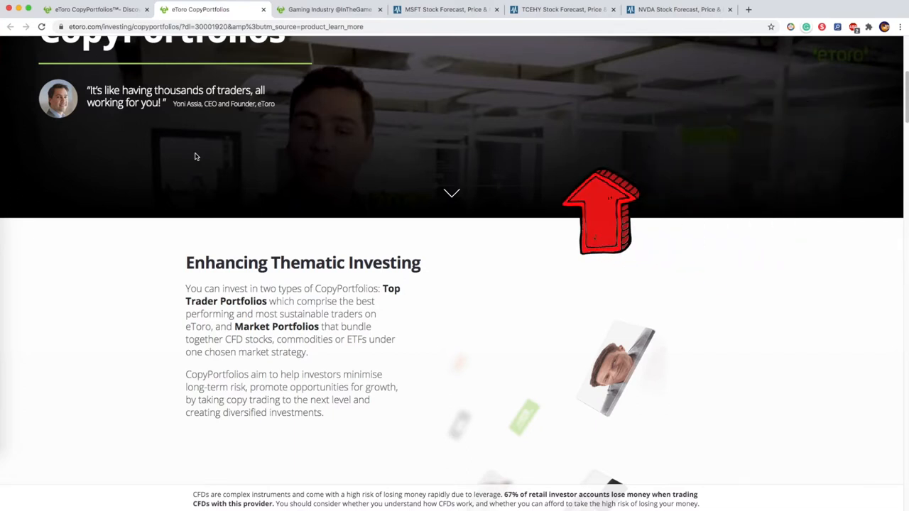
click(326, 8)
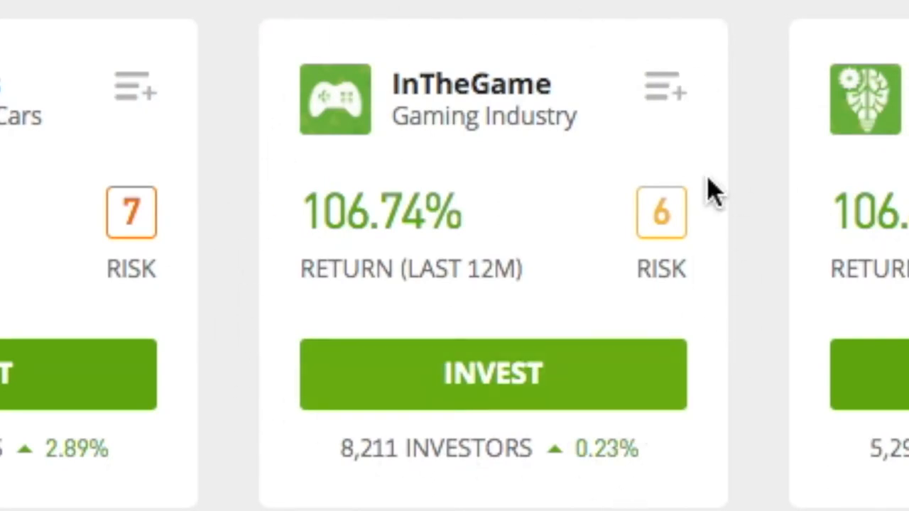
mouse_move(457, 114)
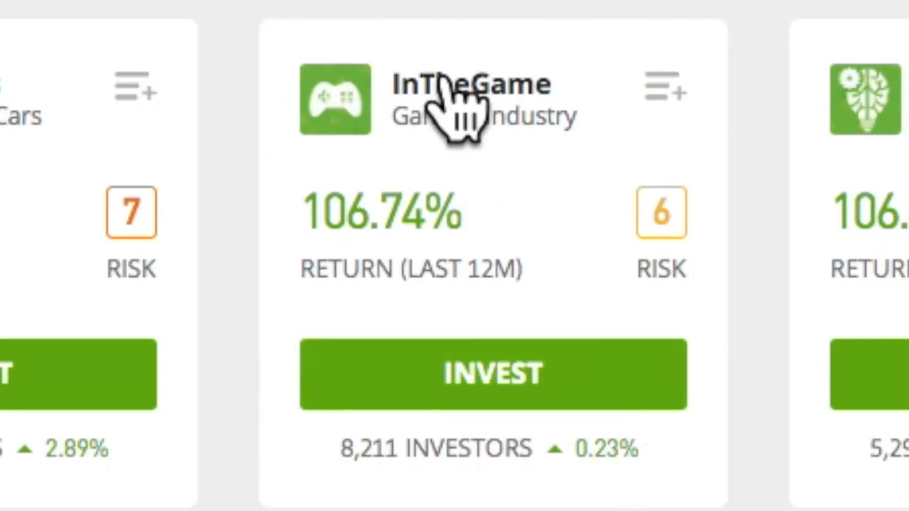
View InTheGame's full Gaming Industry description and its performance stats including earlier years.
click(470, 85)
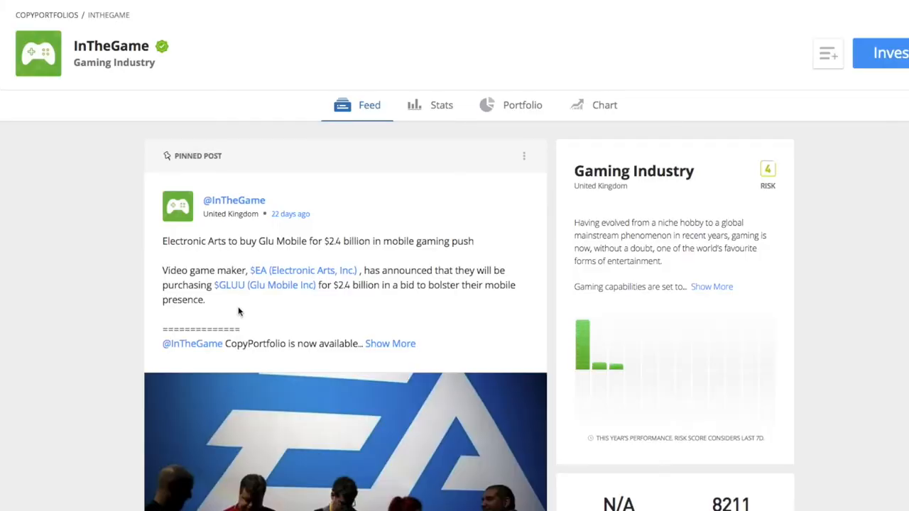
click(710, 287)
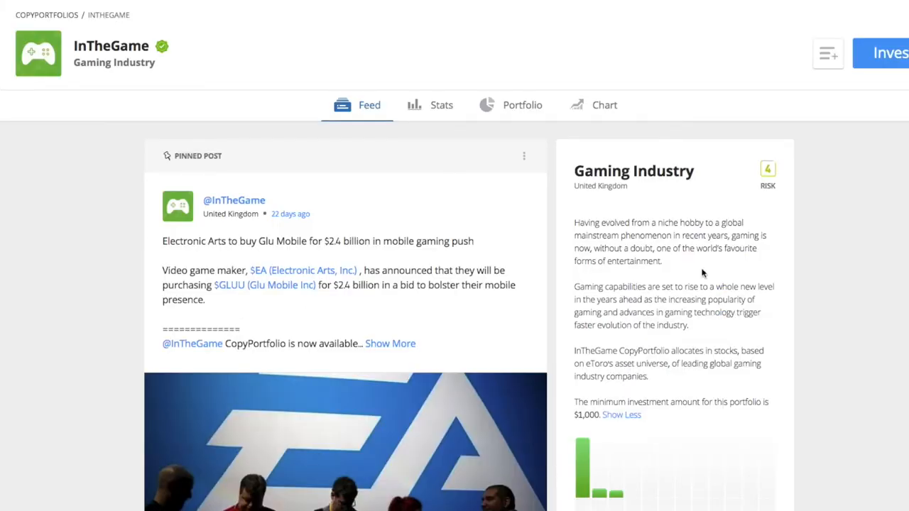
click(441, 106)
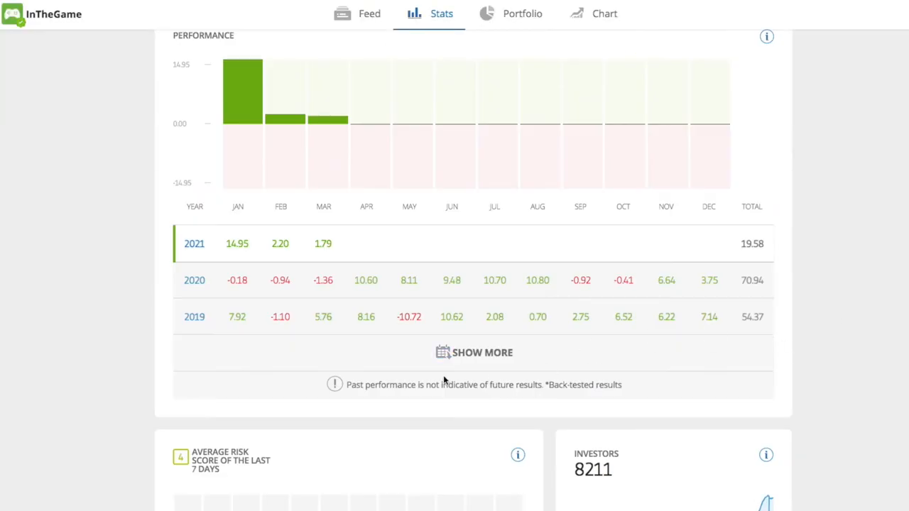
click(474, 352)
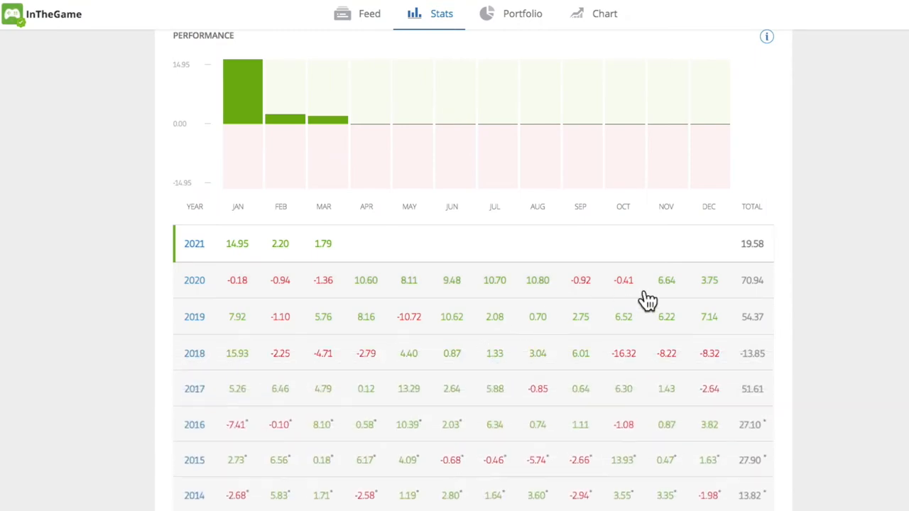
mouse_move(284, 107)
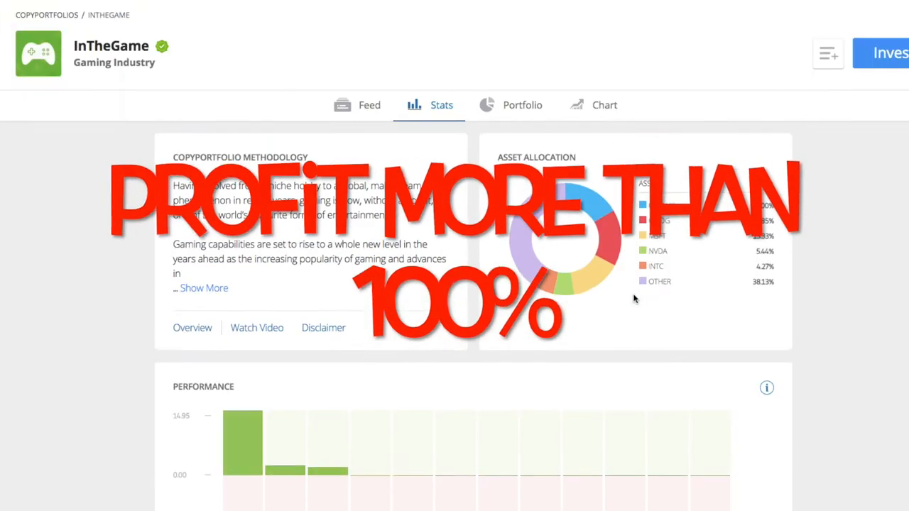
Review InTheGame's individual holdings such as GOOG, MSFT and NVDA.
click(523, 106)
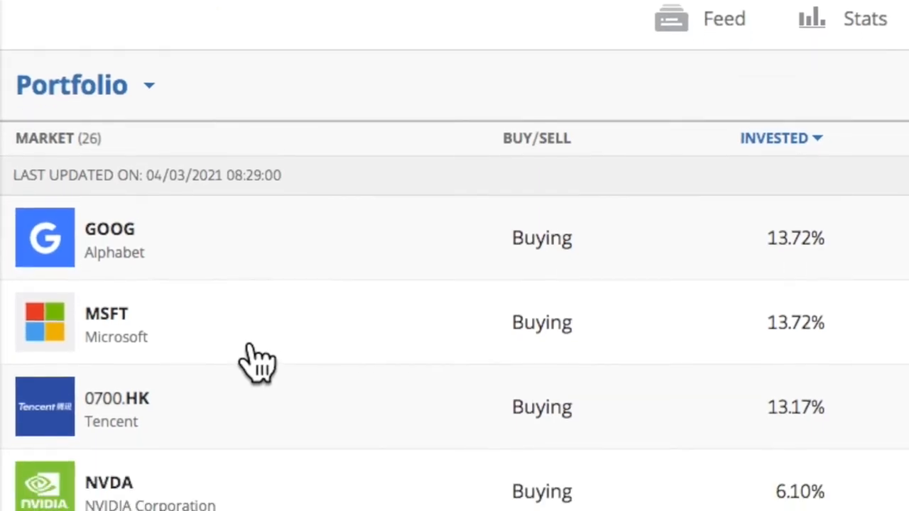
scroll(down, 3)
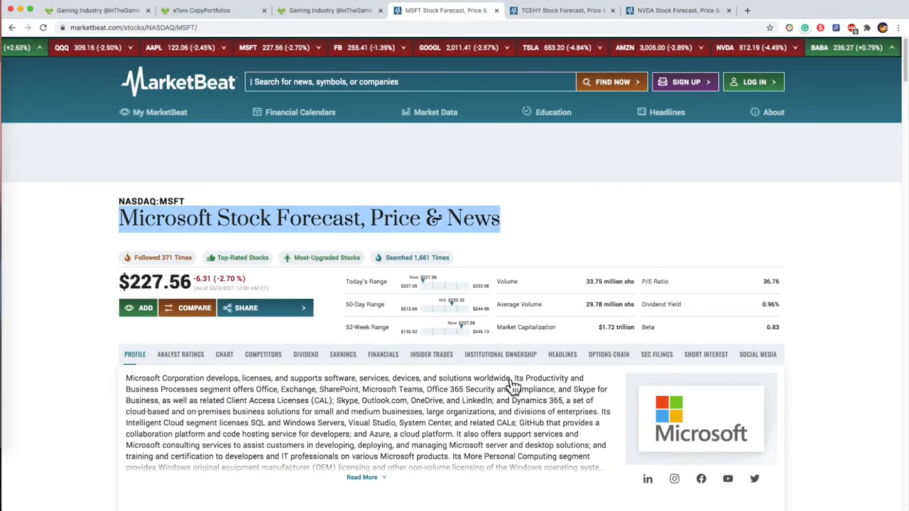
scroll(down, 3)
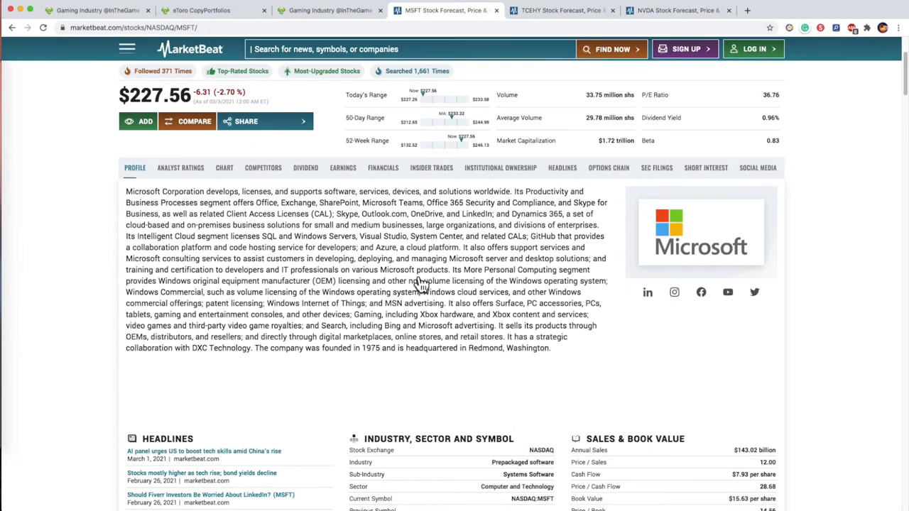
scroll(down, 3)
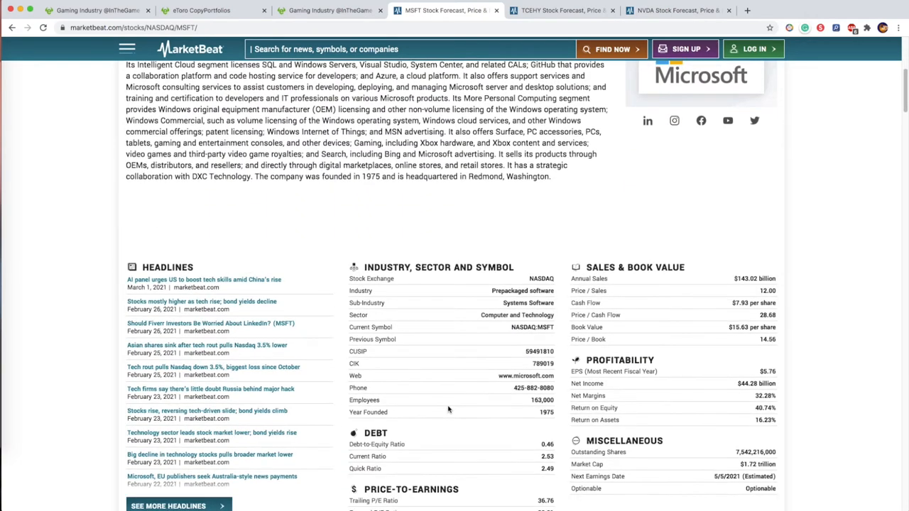
scroll(down, 3)
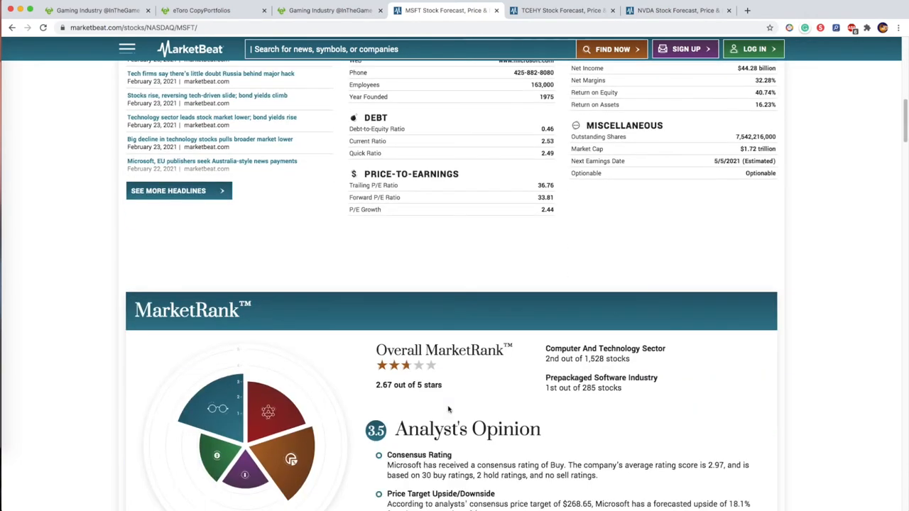
scroll(down, 3)
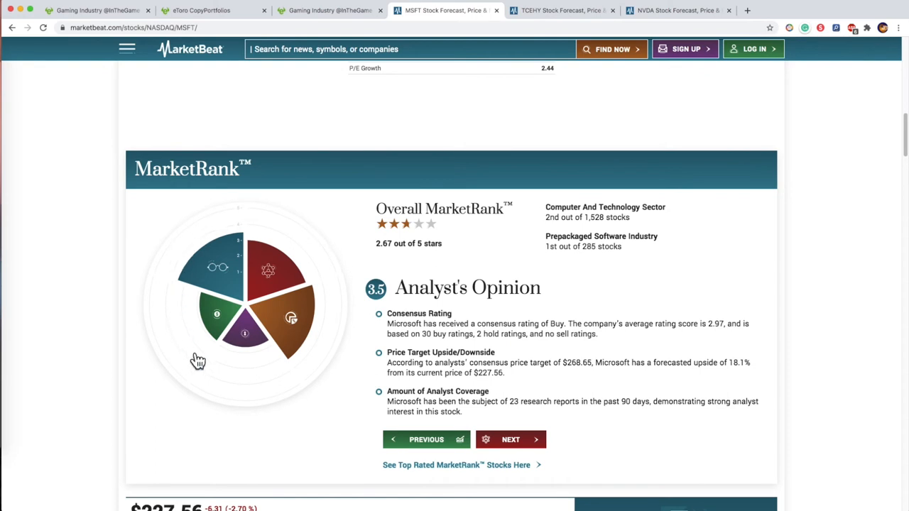
click(562, 10)
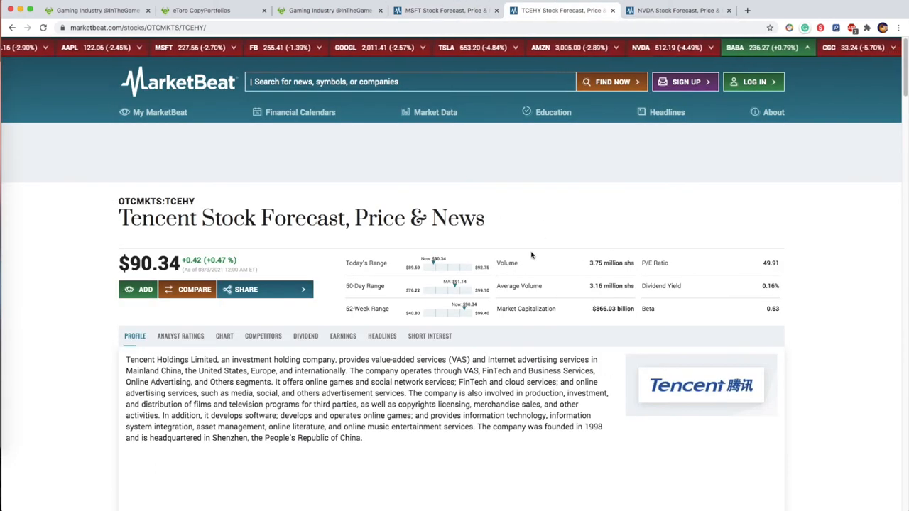
Review Tencent's headlines, stats and 1.82-star MarketRank, then switch to the NVIDIA page.
triple_click(301, 219)
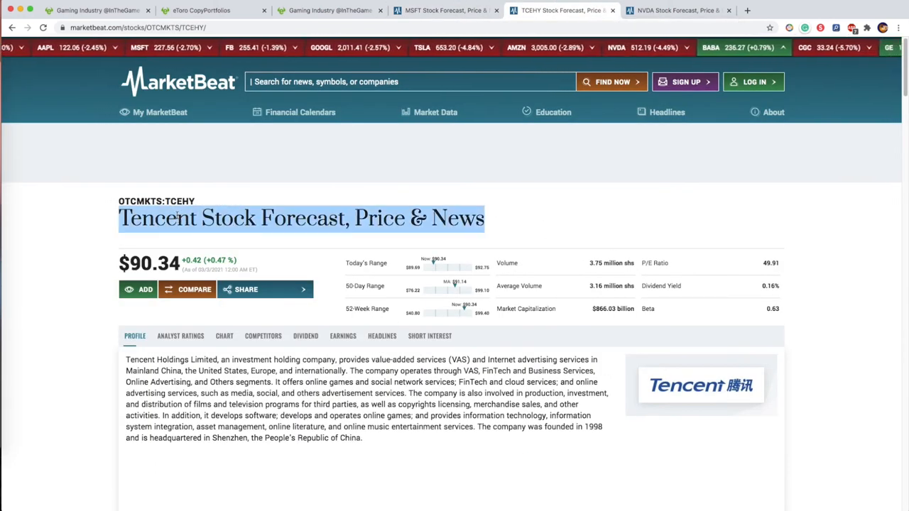
scroll(down, 3)
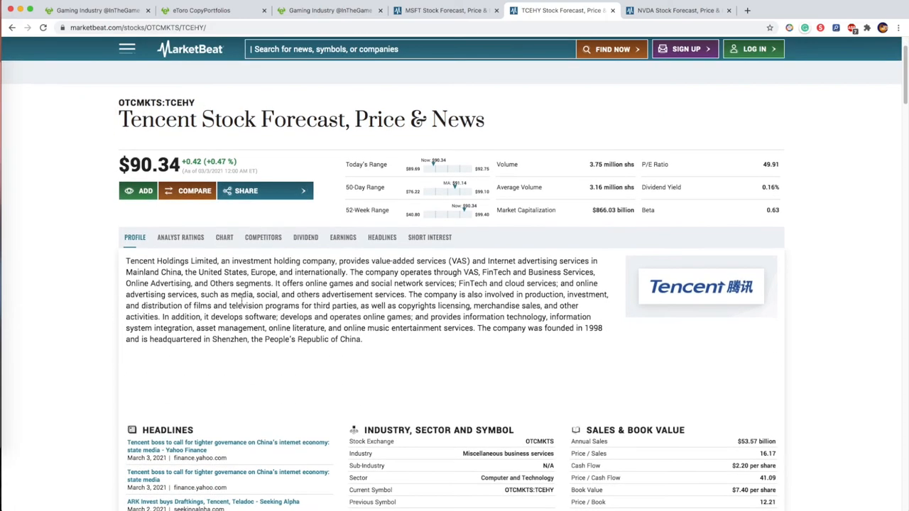
scroll(down, 3)
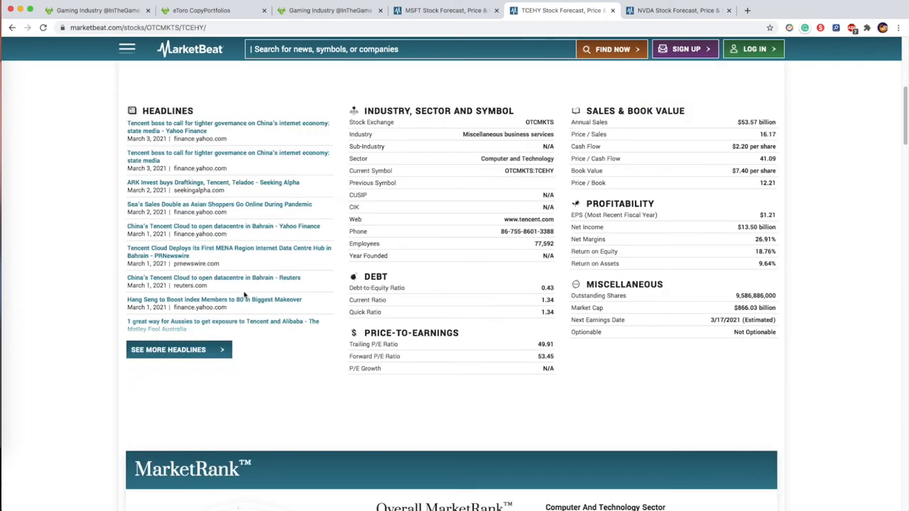
mouse_move(521, 270)
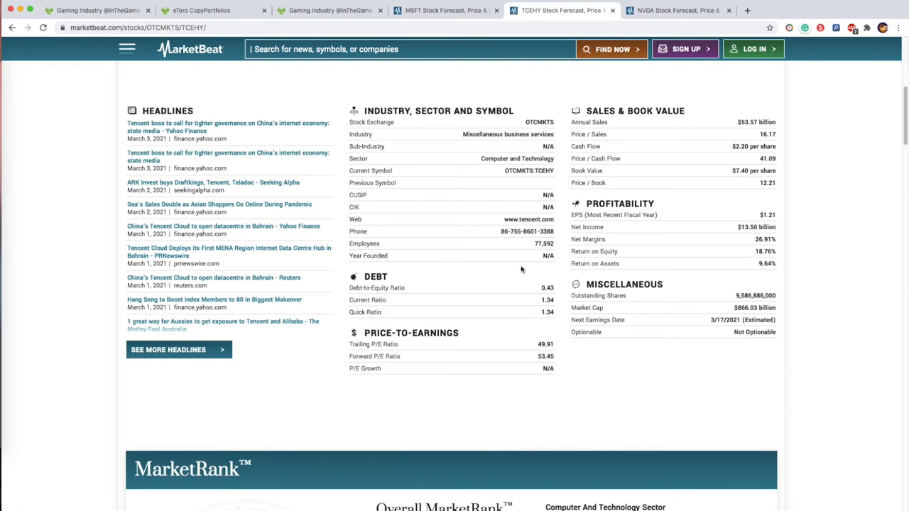
scroll(down, 3)
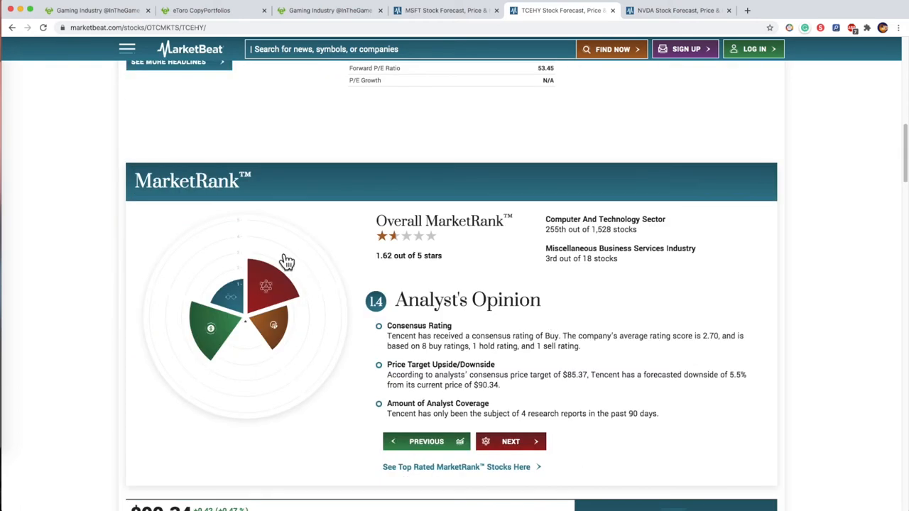
click(675, 10)
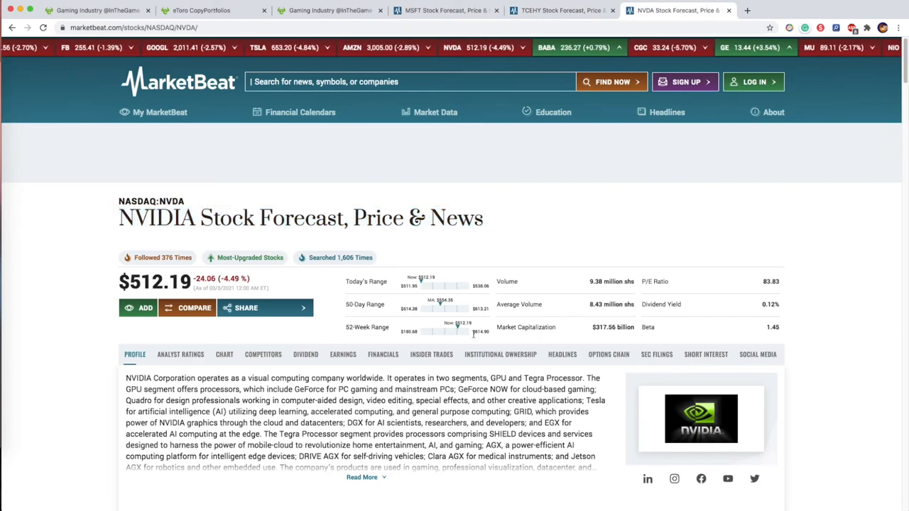
Expand NVIDIA's full company description and read its headlines, financials and 2.27-star MarketRank.
scroll(down, 3)
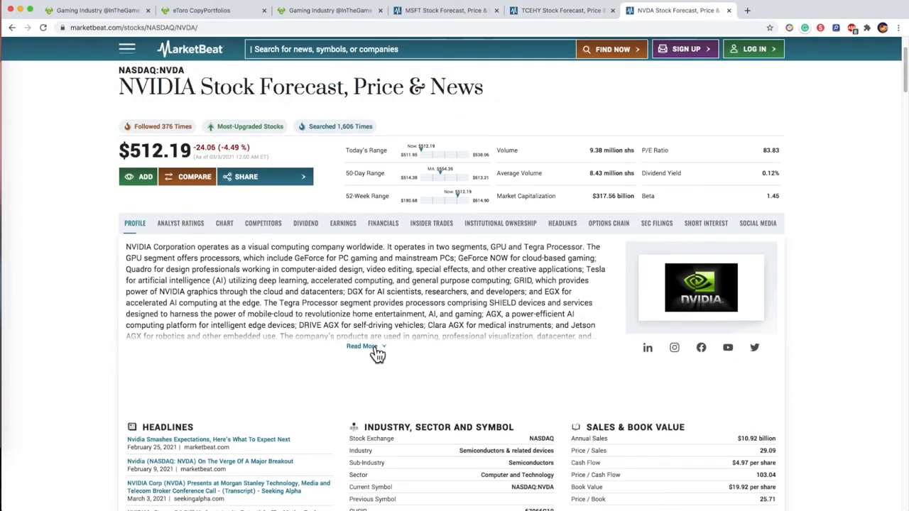
click(363, 347)
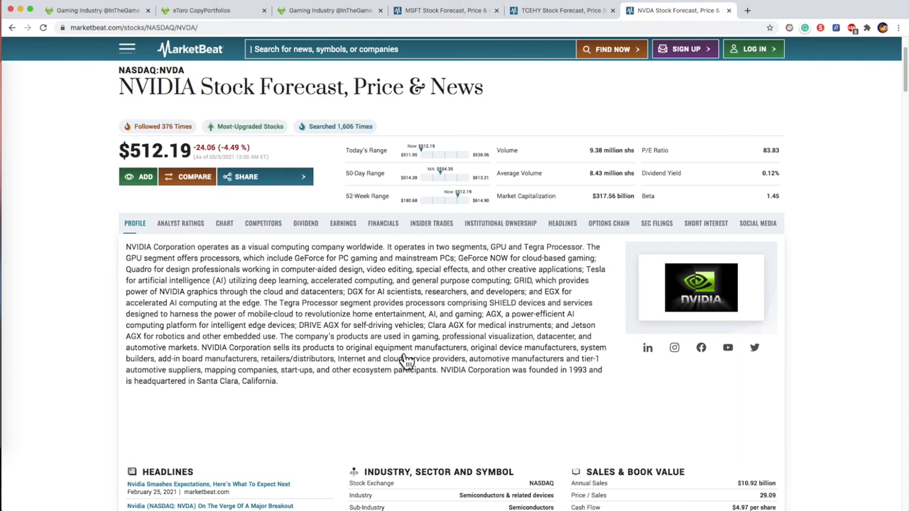
scroll(down, 3)
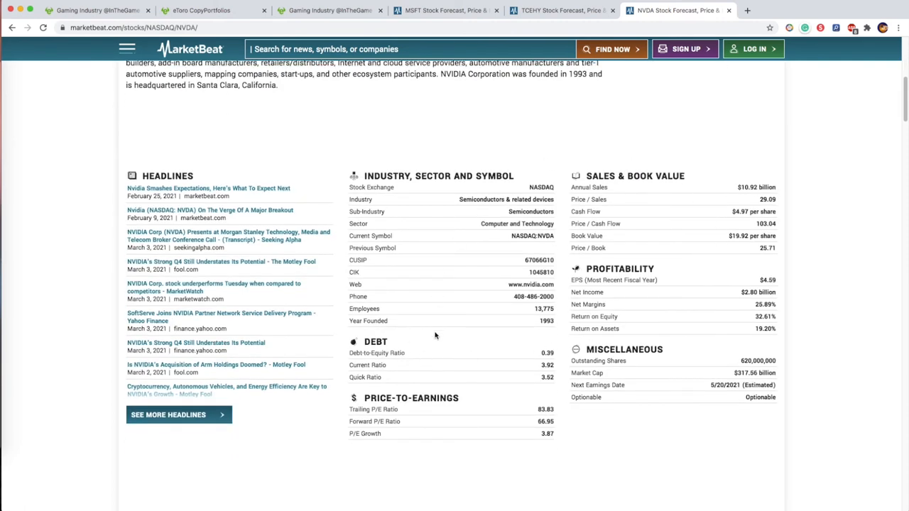
scroll(down, 3)
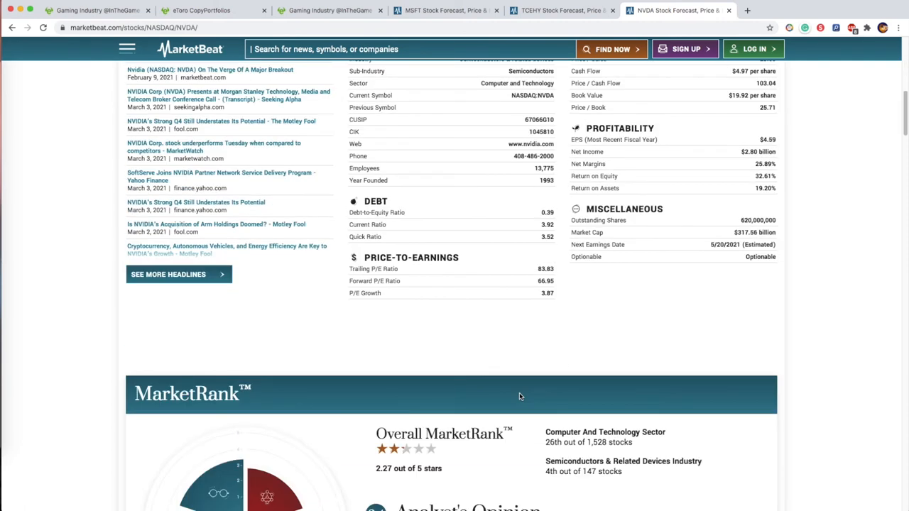
scroll(down, 3)
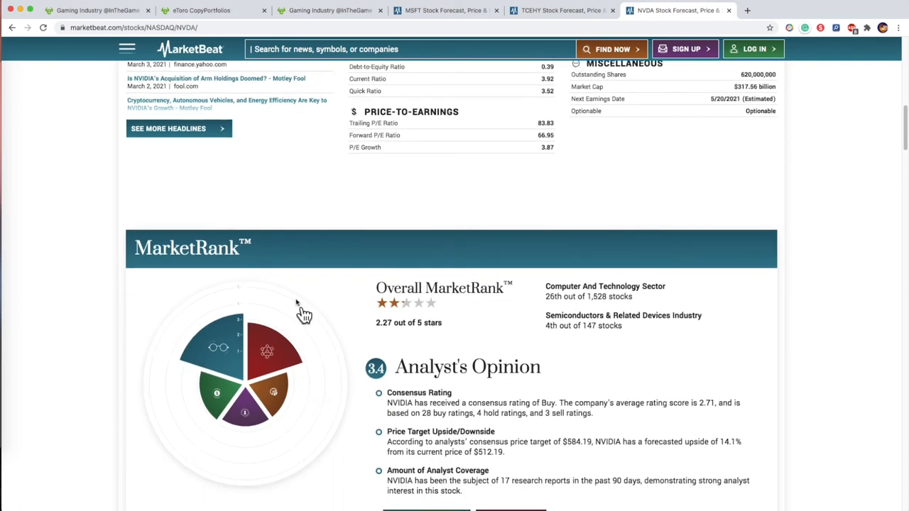
mouse_move(263, 466)
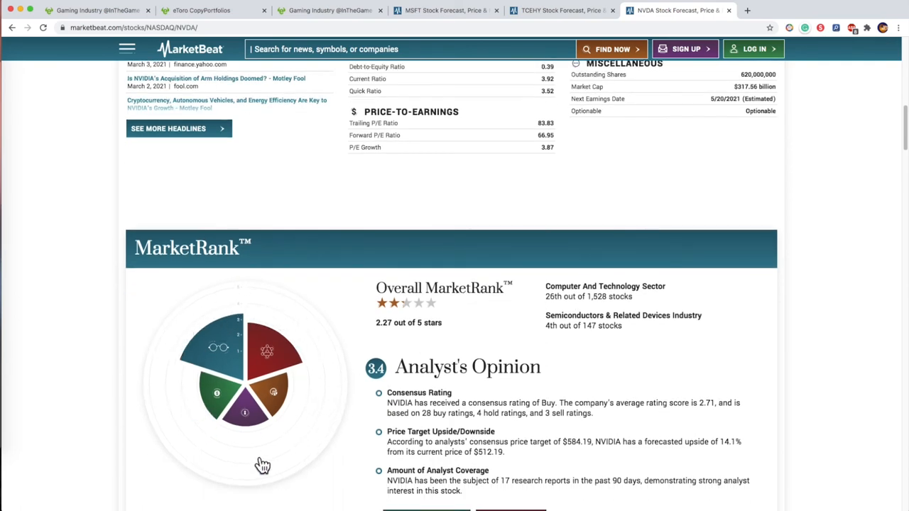
scroll(down, 3)
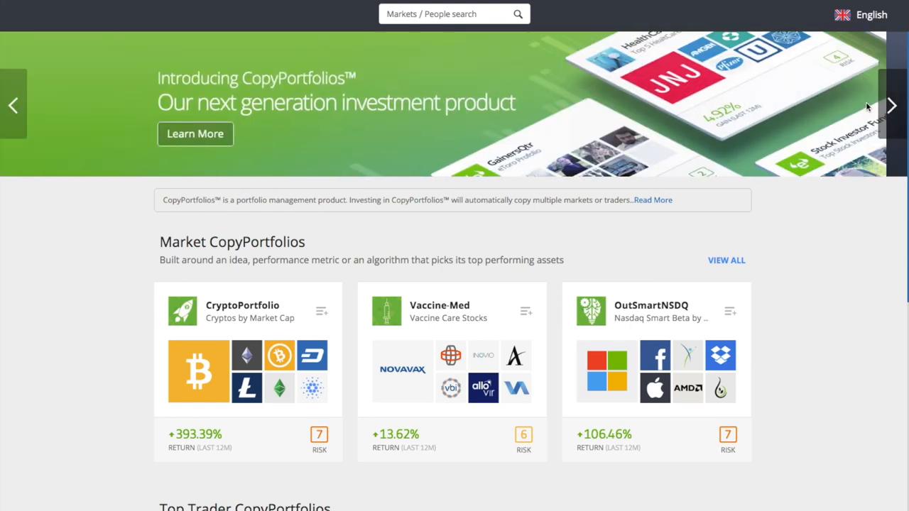
mouse_move(381, 117)
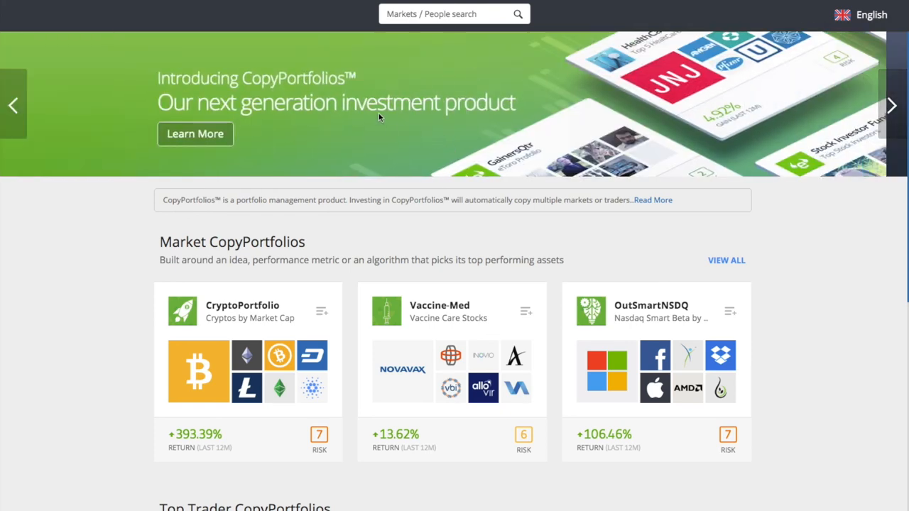
mouse_move(213, 135)
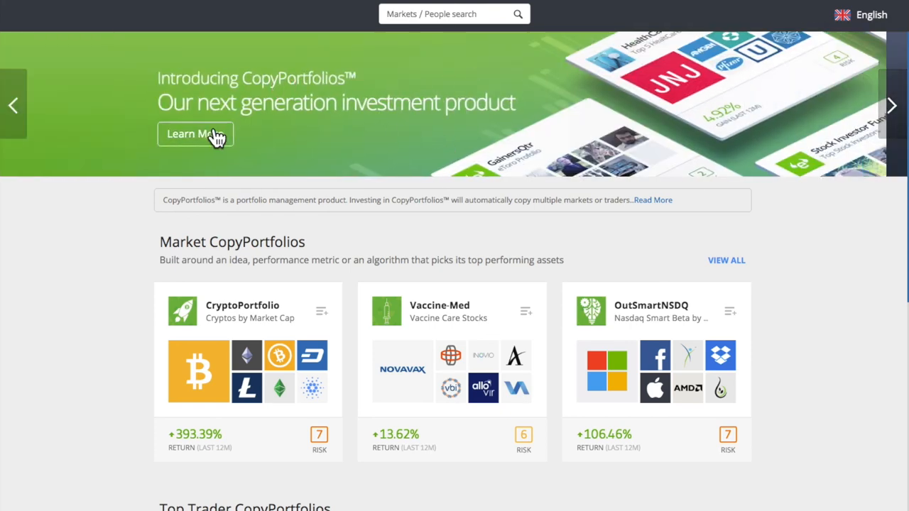
mouse_move(134, 102)
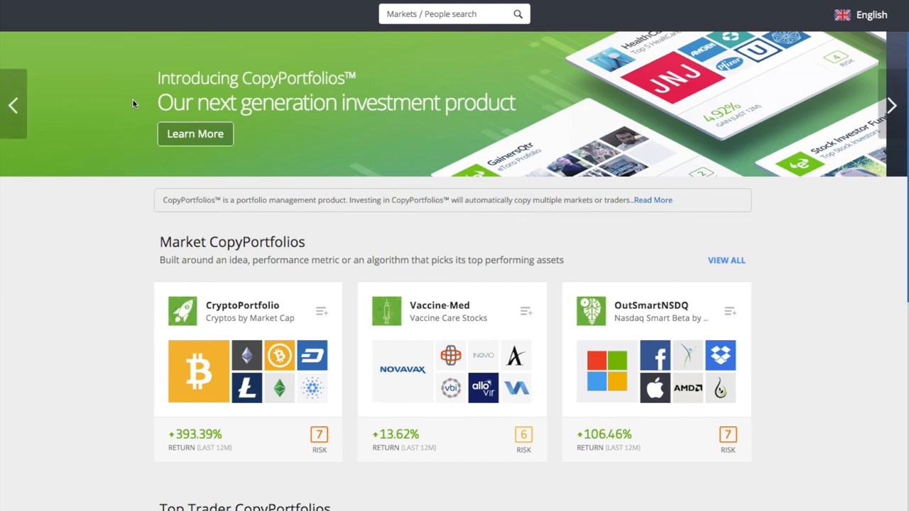
mouse_move(127, 144)
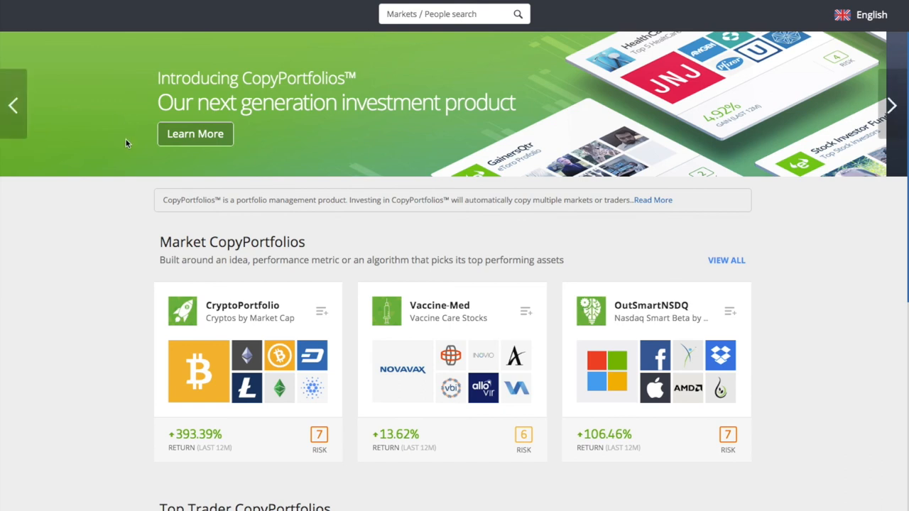